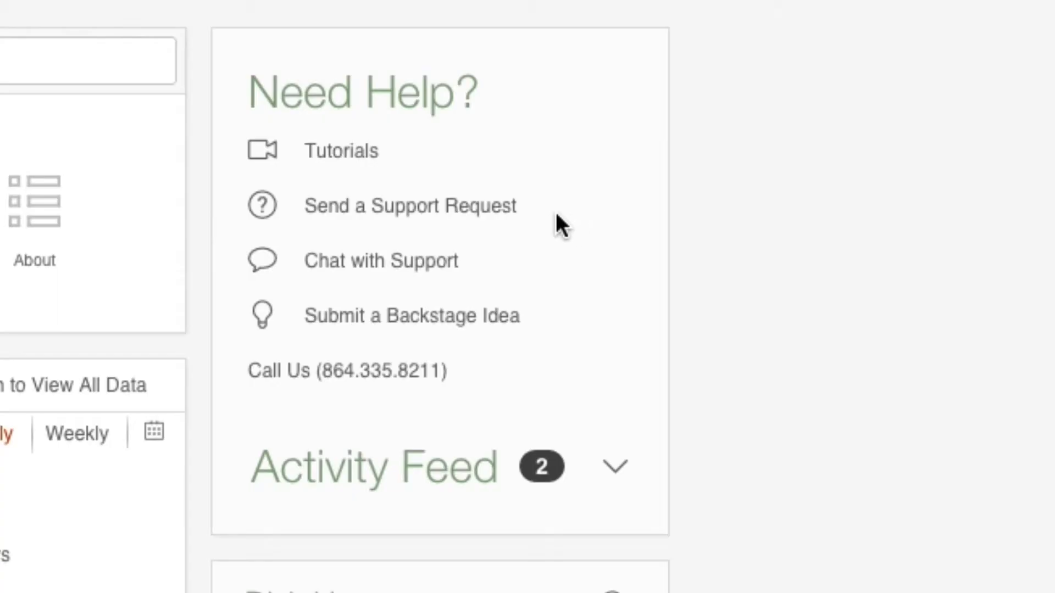
- View the Send a Support Request form, then choose Callback from the Help menu
left_click(408, 206)
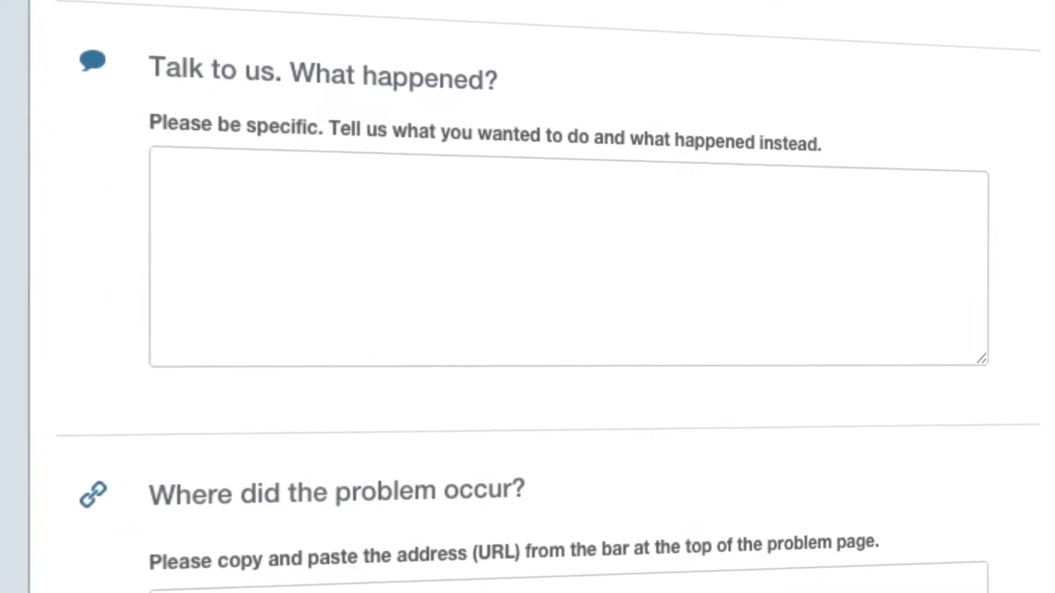
left_click(329, 68)
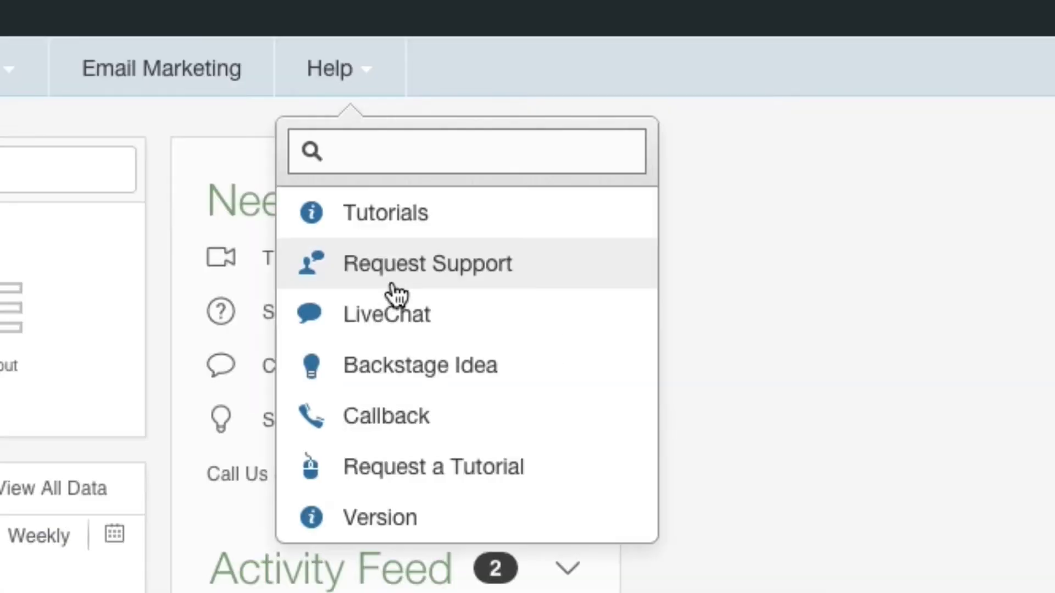
left_click(385, 416)
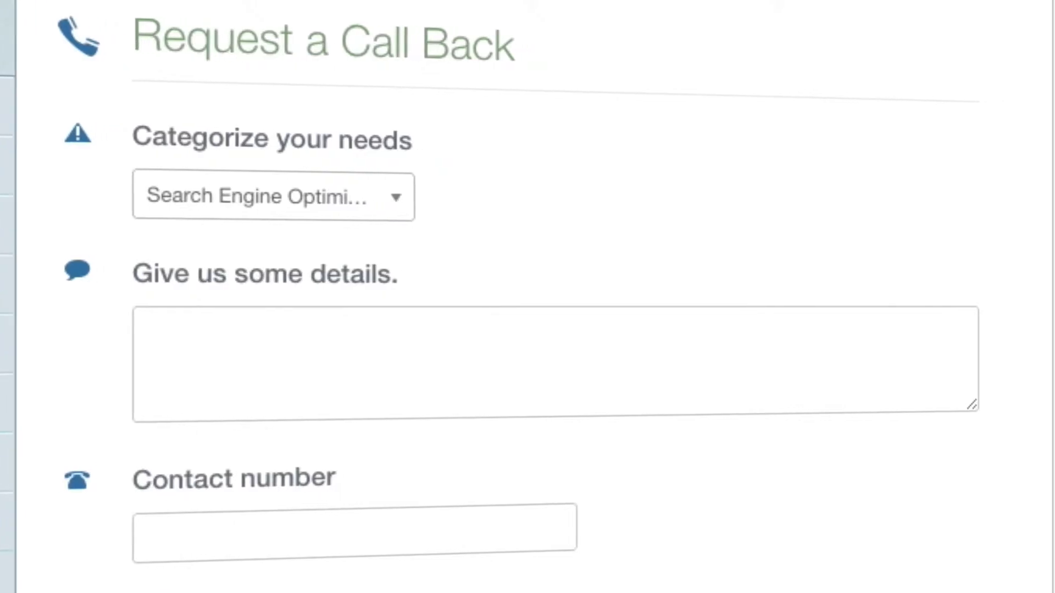